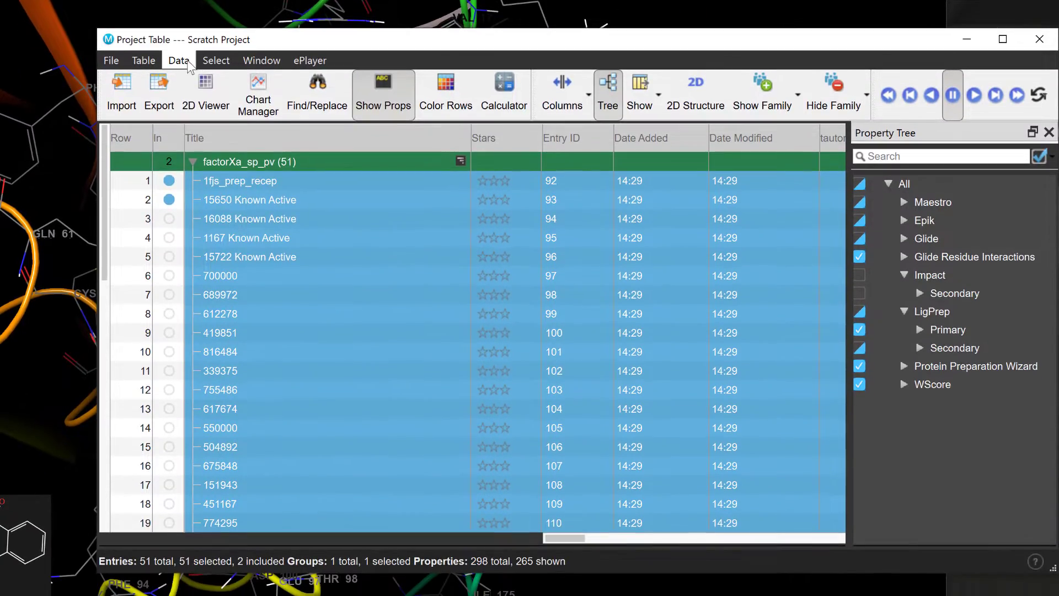
# Filter the Change Property list to All primary and select docking score's display settings
pyautogui.click(178, 61)
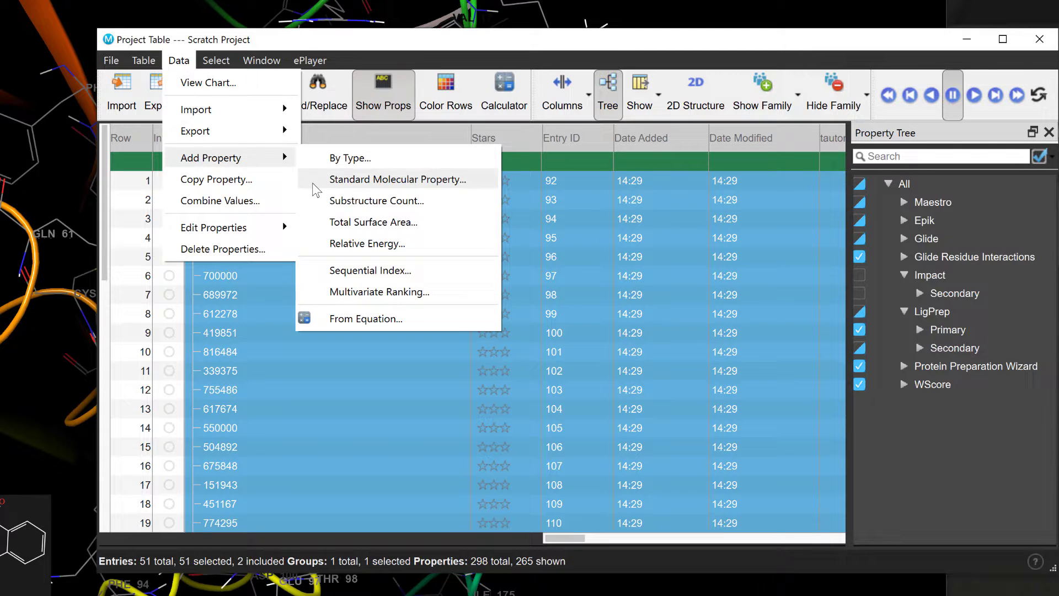
pyautogui.moveTo(238, 160)
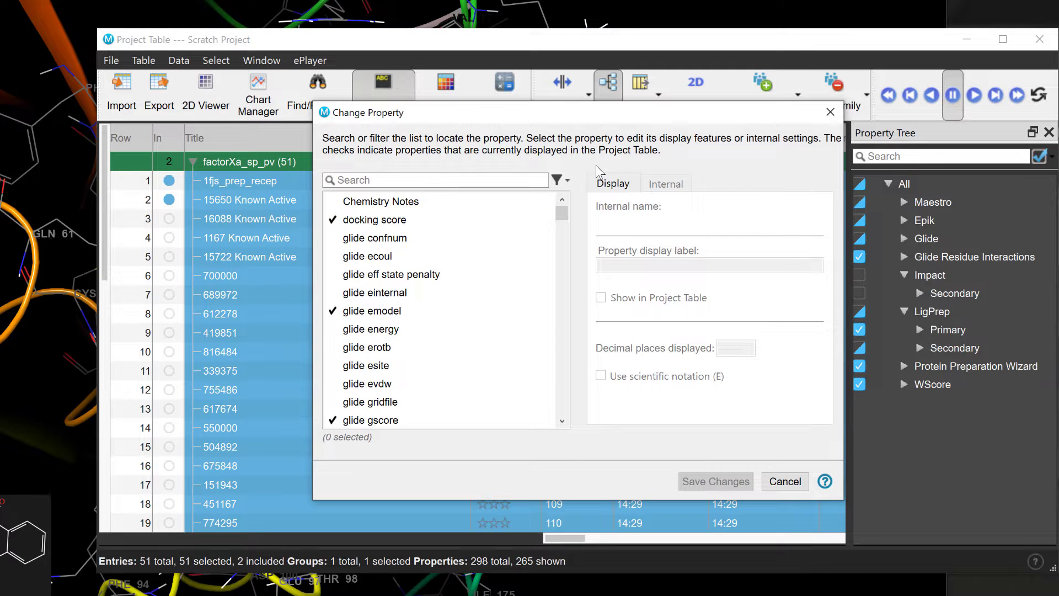
pyautogui.click(556, 180)
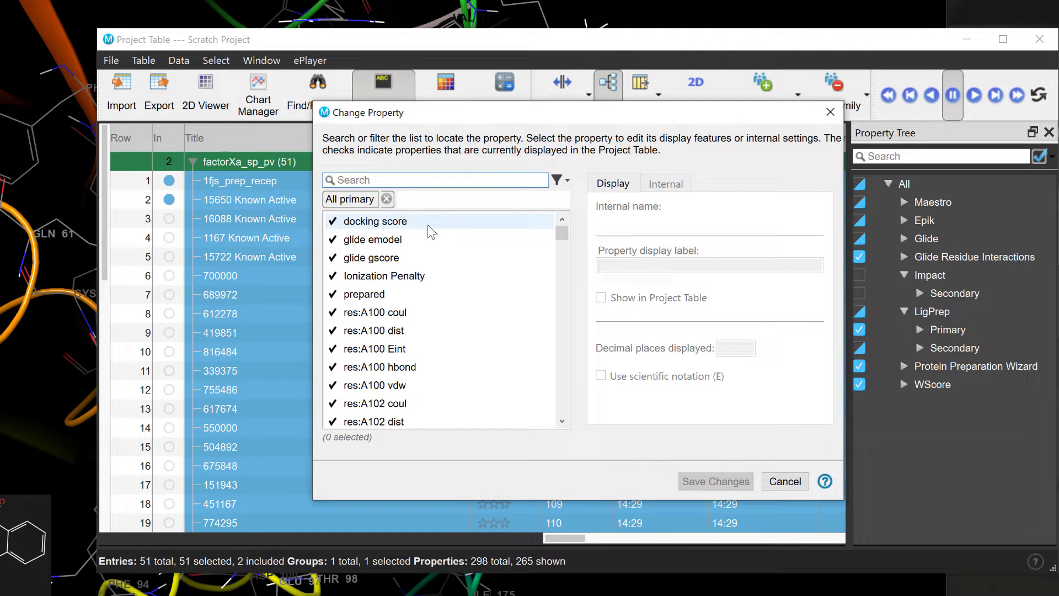
pyautogui.click(376, 221)
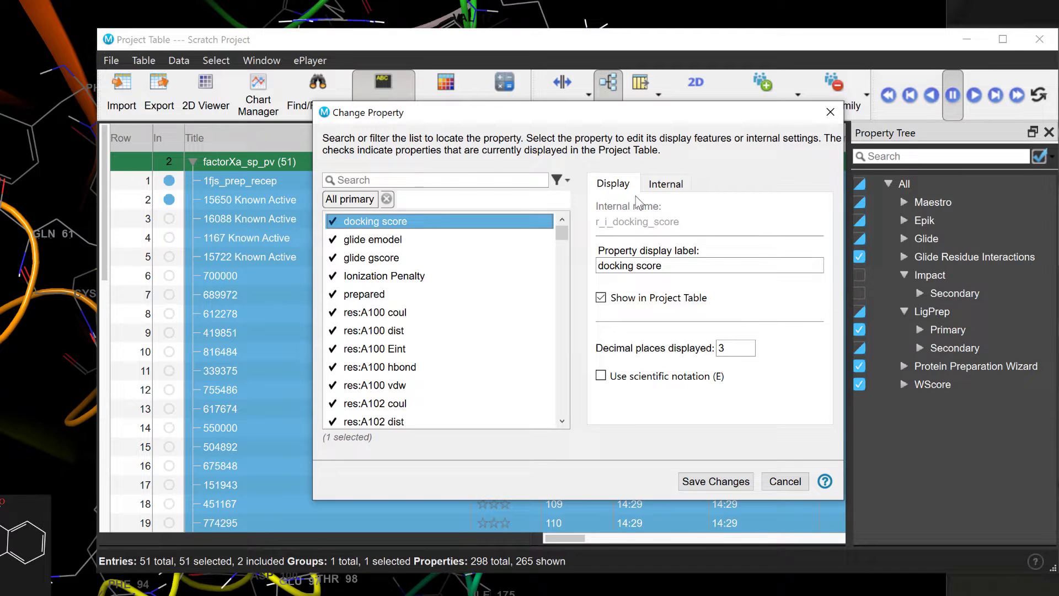
pyautogui.click(666, 183)
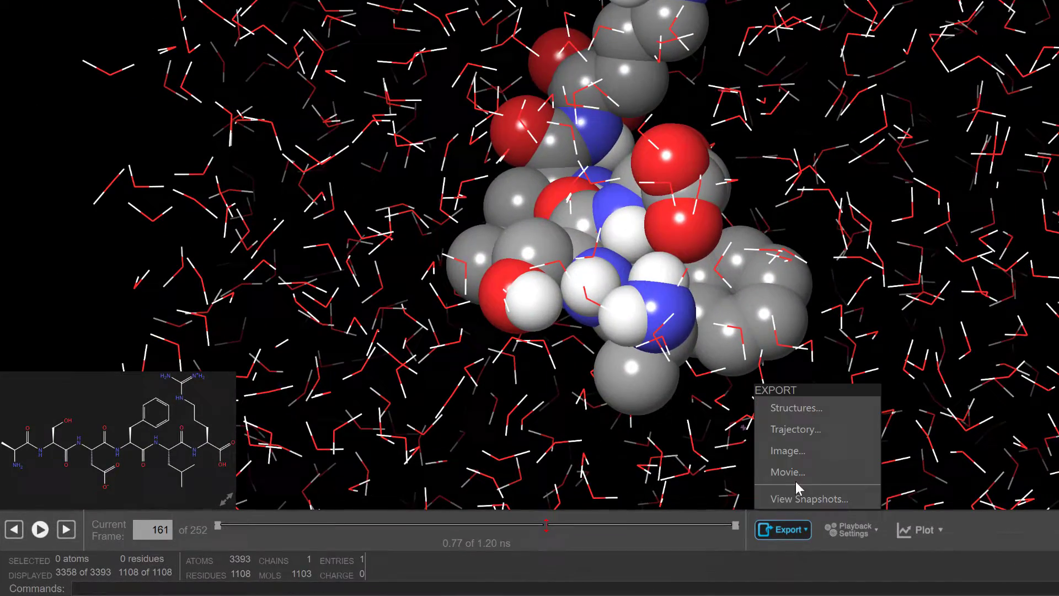
# Choose Export > Movie in the trajectory player to open Export Movie
pyautogui.click(788, 472)
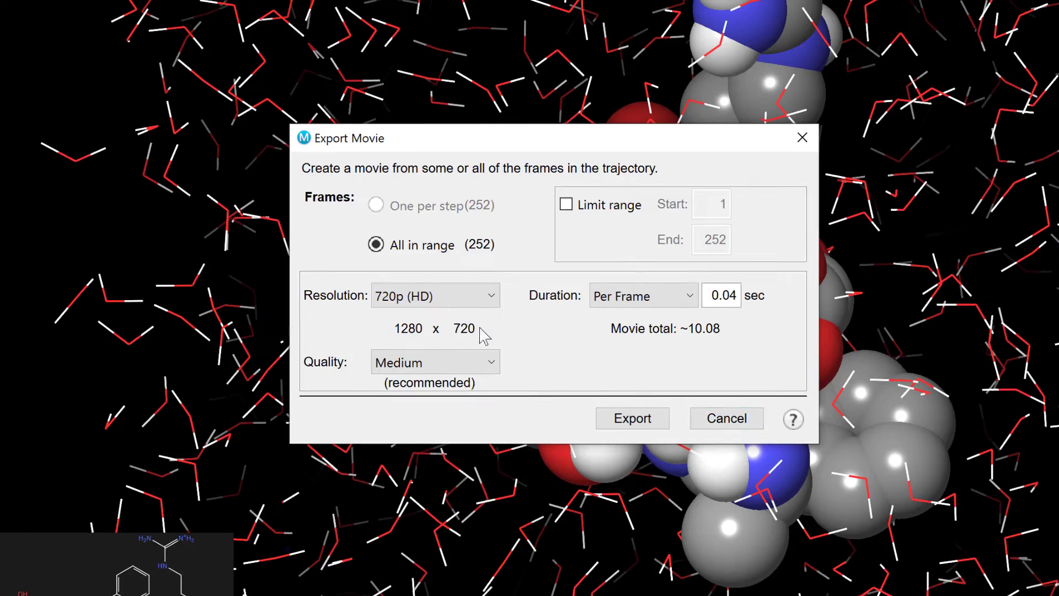
pyautogui.click(436, 295)
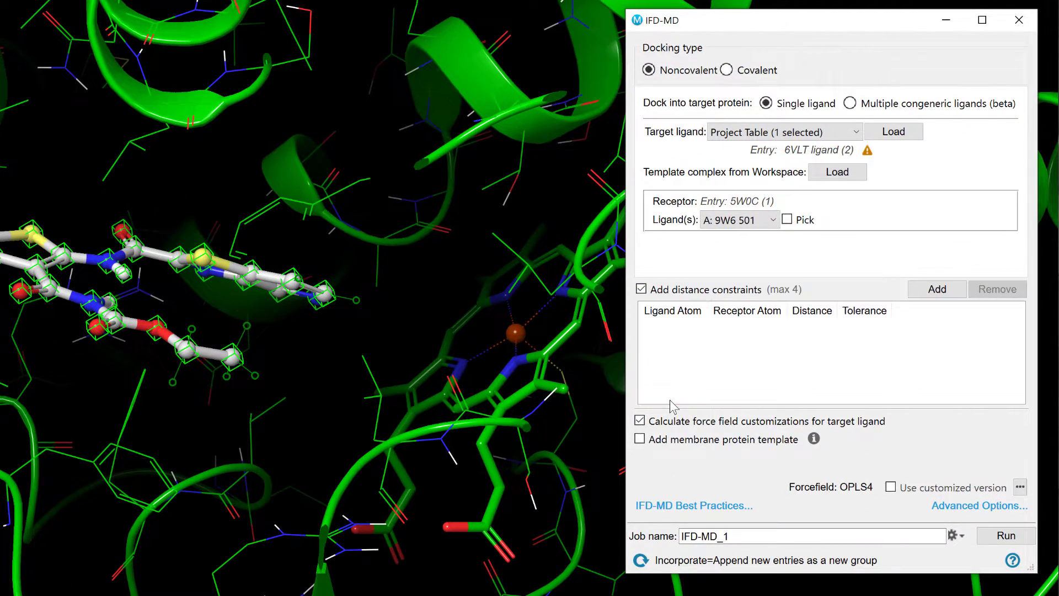
pyautogui.moveTo(937, 289)
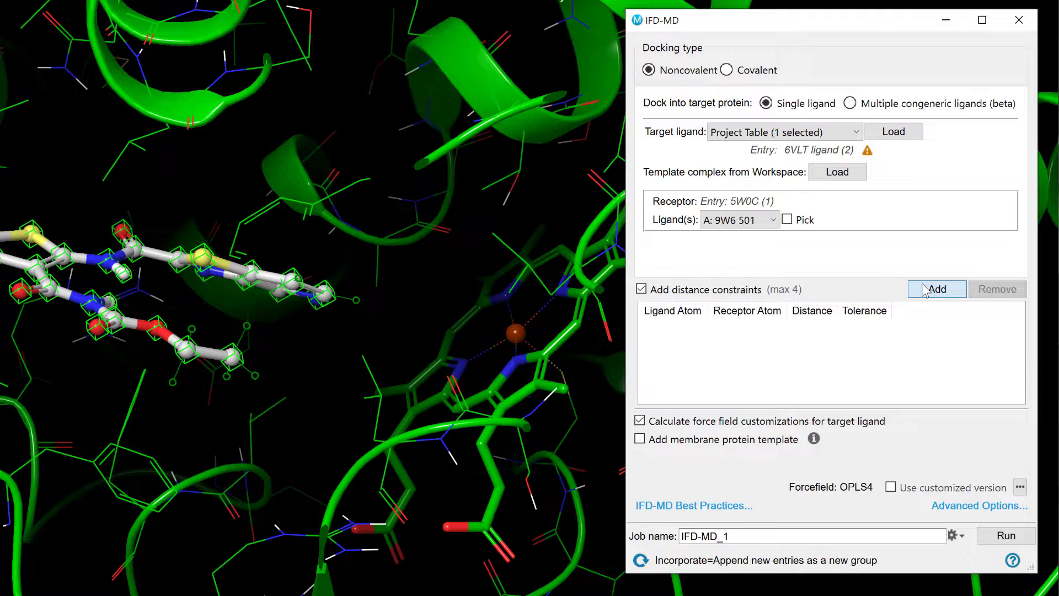
# Add a distance constraint from ligand atom C19, picking the orange metal ion as receptor atom
pyautogui.click(936, 289)
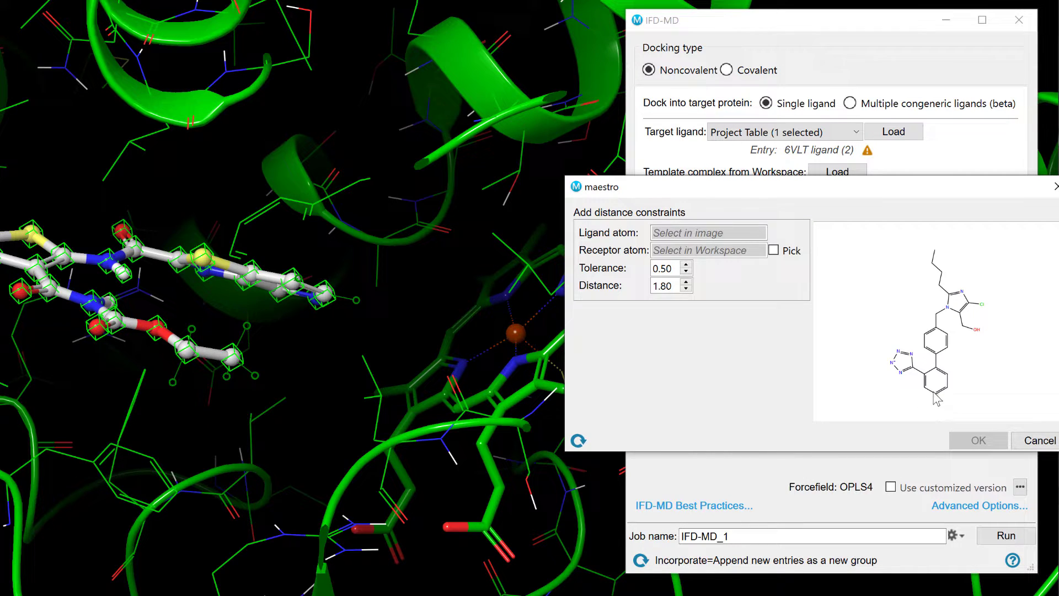
pyautogui.click(935, 393)
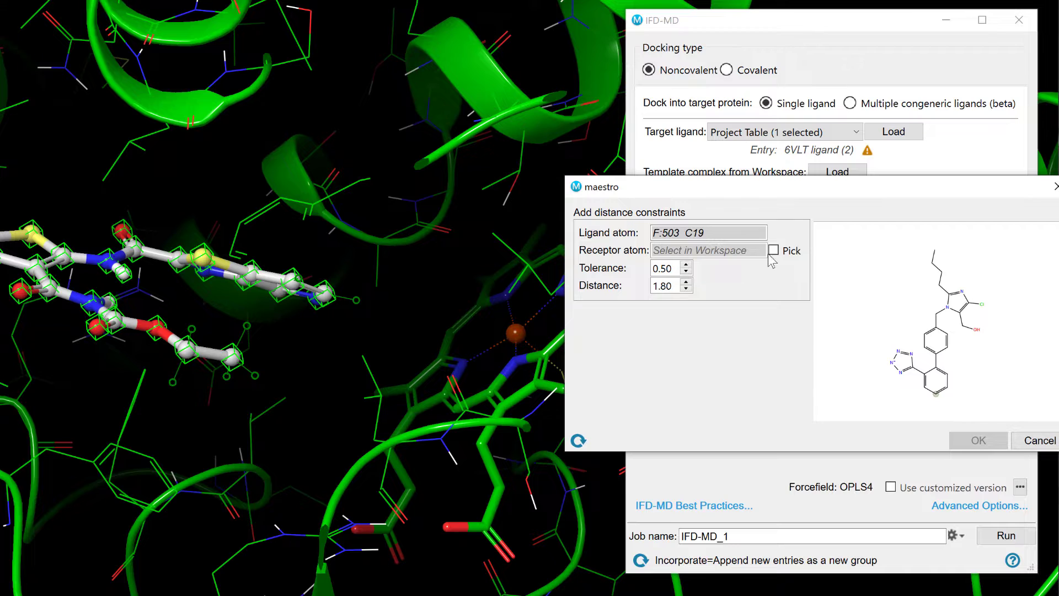
pyautogui.click(774, 250)
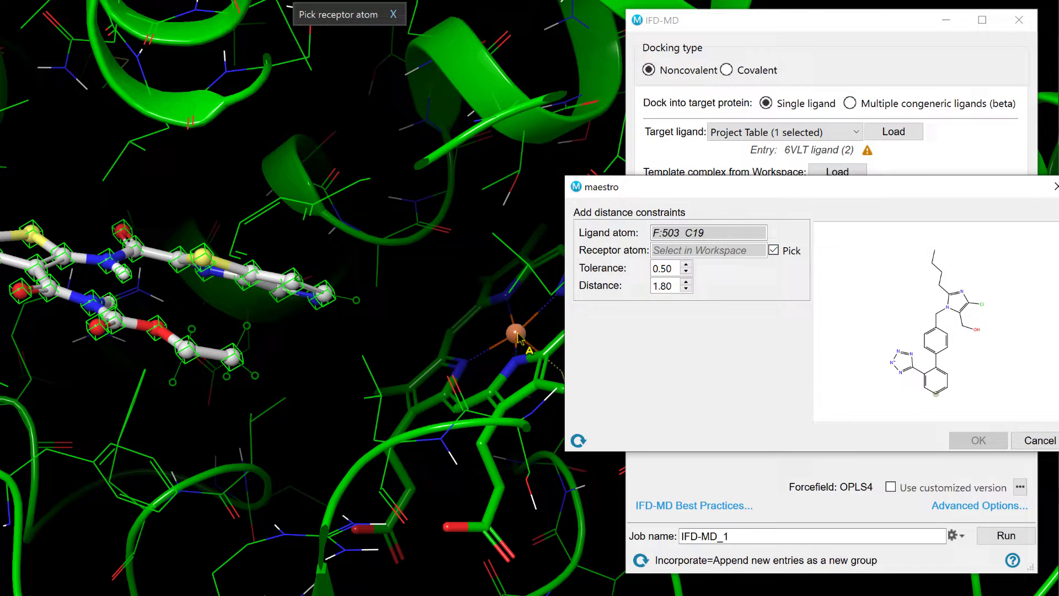
pyautogui.click(513, 332)
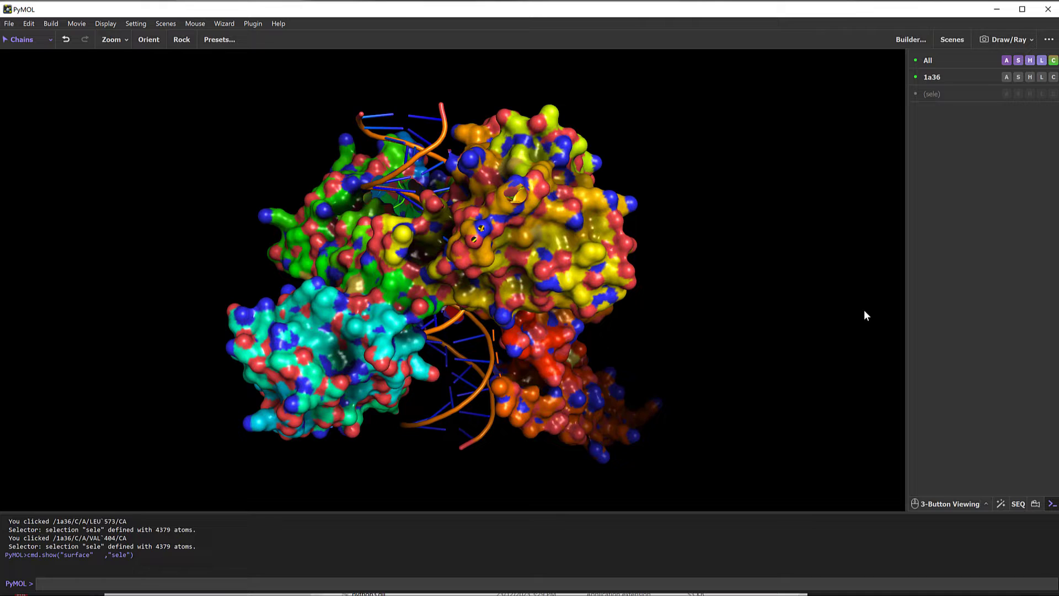
pyautogui.moveTo(866, 315); pyautogui.dragTo(683, 288)
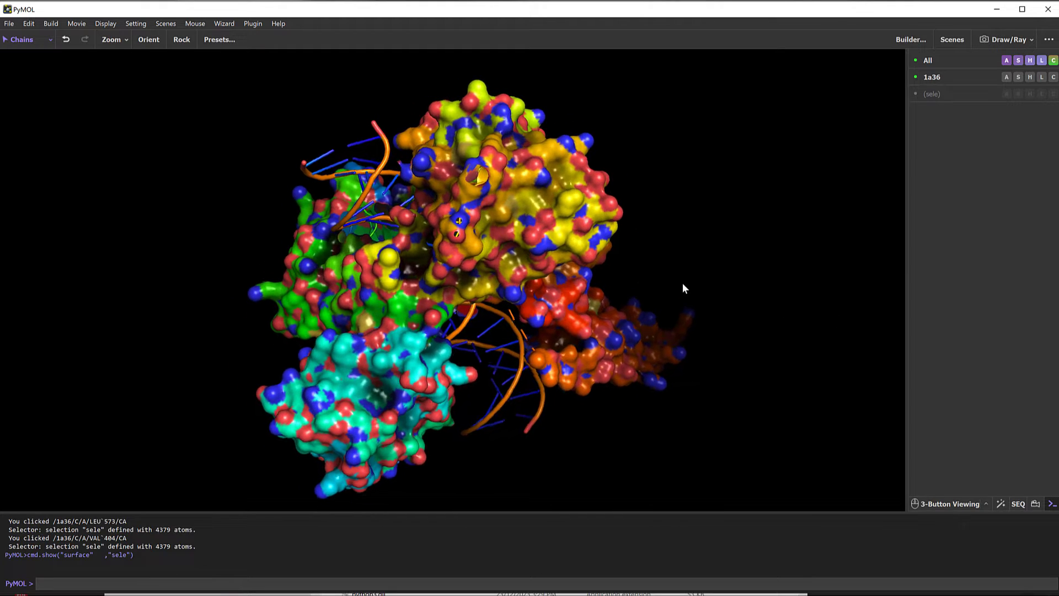
pyautogui.moveTo(682, 289); pyautogui.dragTo(433, 300)
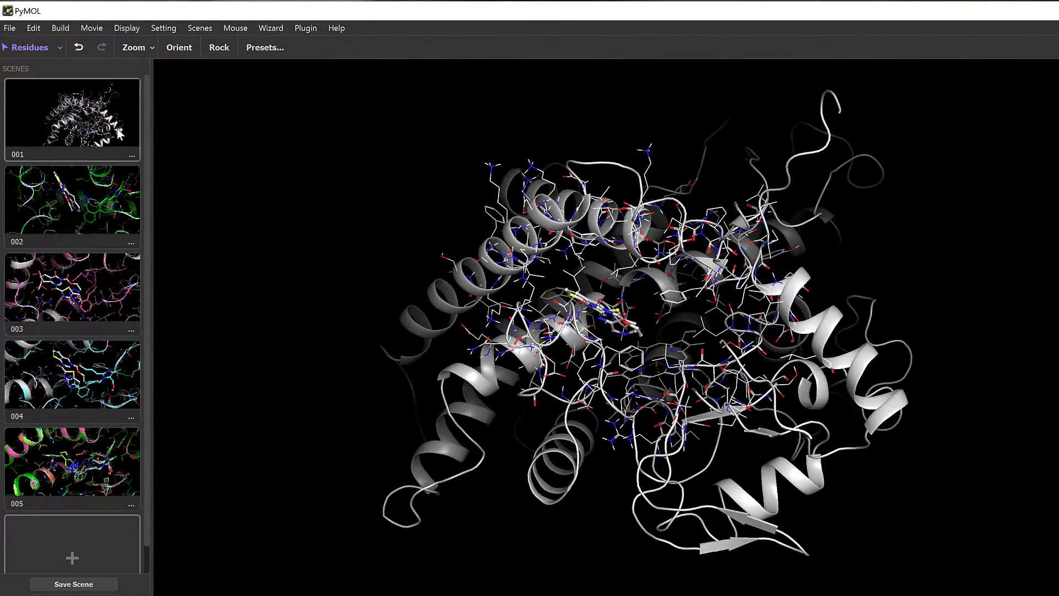
# Recall scenes 001 (whole protein), 002 (green site) and 003 (pink site) in turn
pyautogui.click(72, 204)
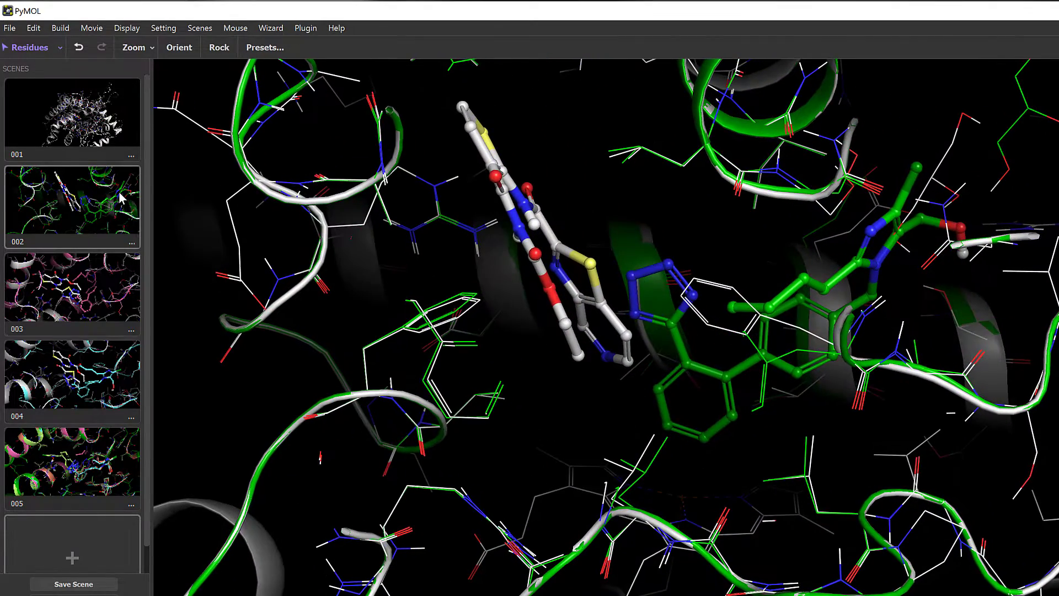
pyautogui.click(71, 291)
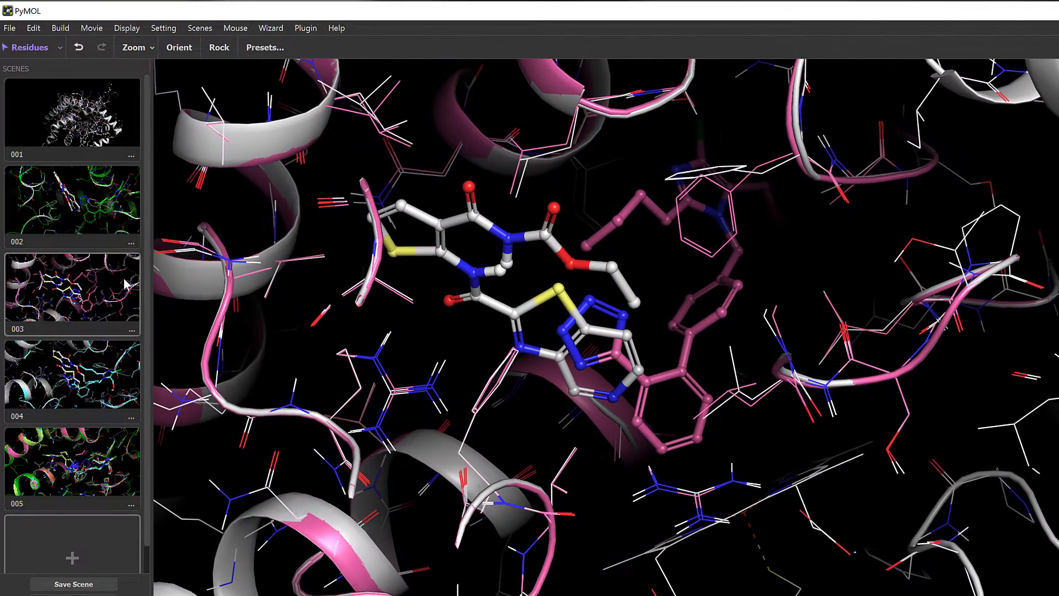
pyautogui.click(72, 382)
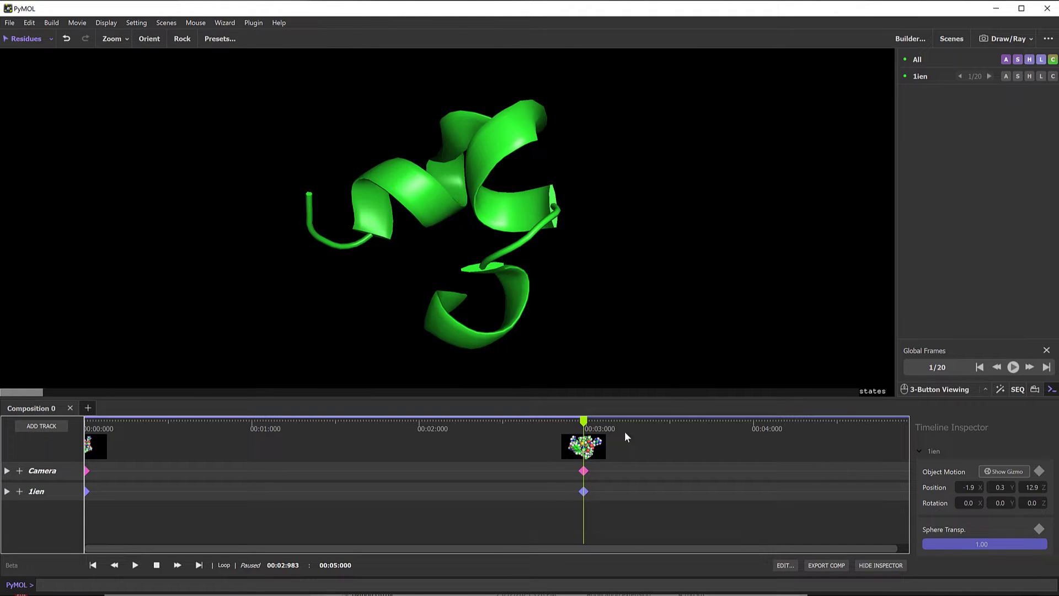
# Select the composition track to inspect the 3-second keyframe on the 1ien timeline
pyautogui.click(393, 421)
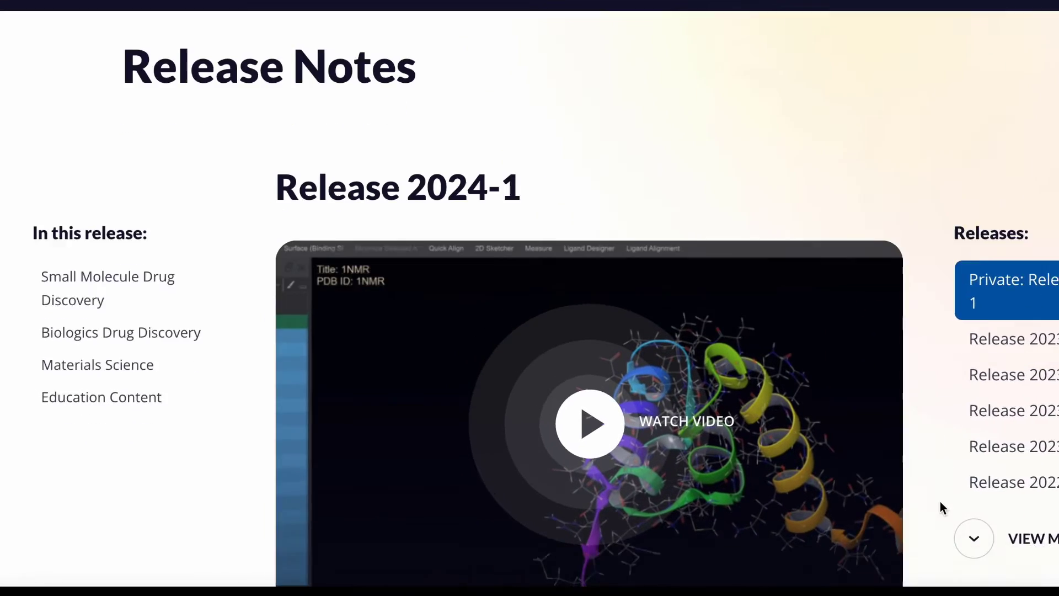
# Scroll the Release 2024-1 notes past the video to Small Molecule Drug Discovery sections
pyautogui.scroll(-3)
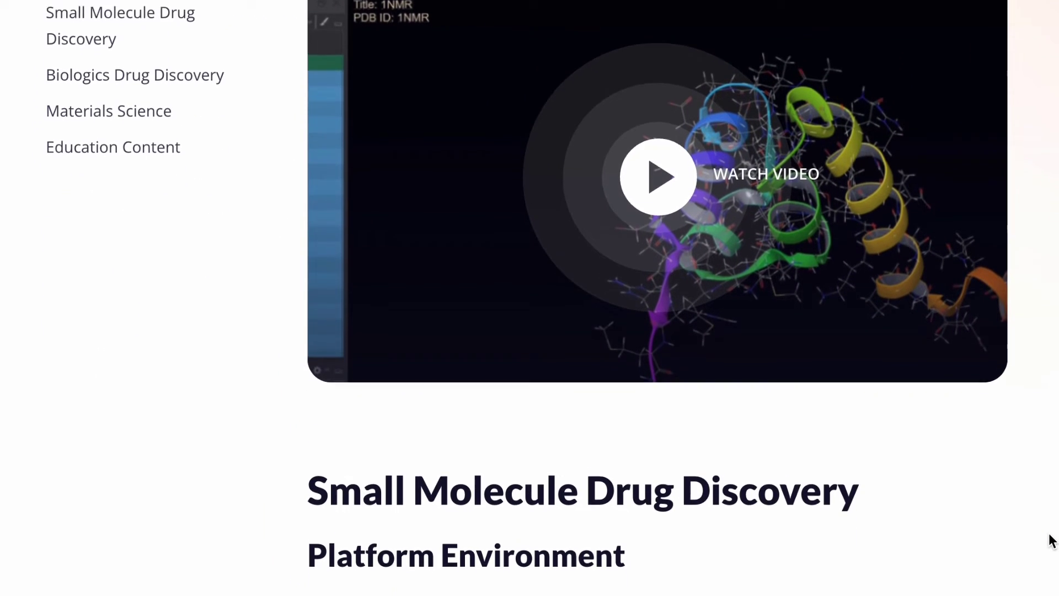
pyautogui.scroll(-3)
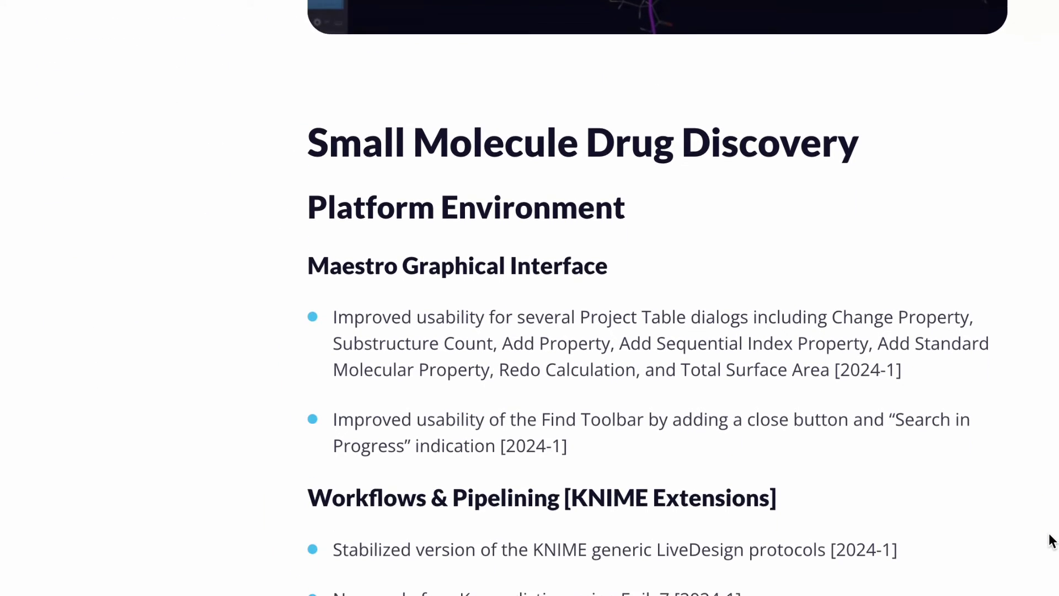
pyautogui.scroll(-3)
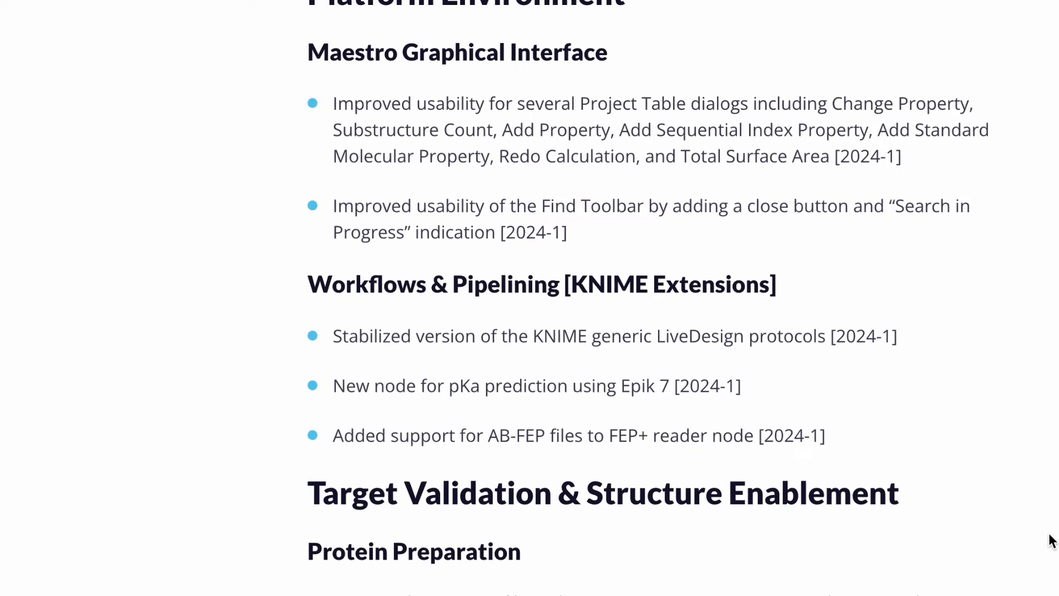
pyautogui.scroll(-3)
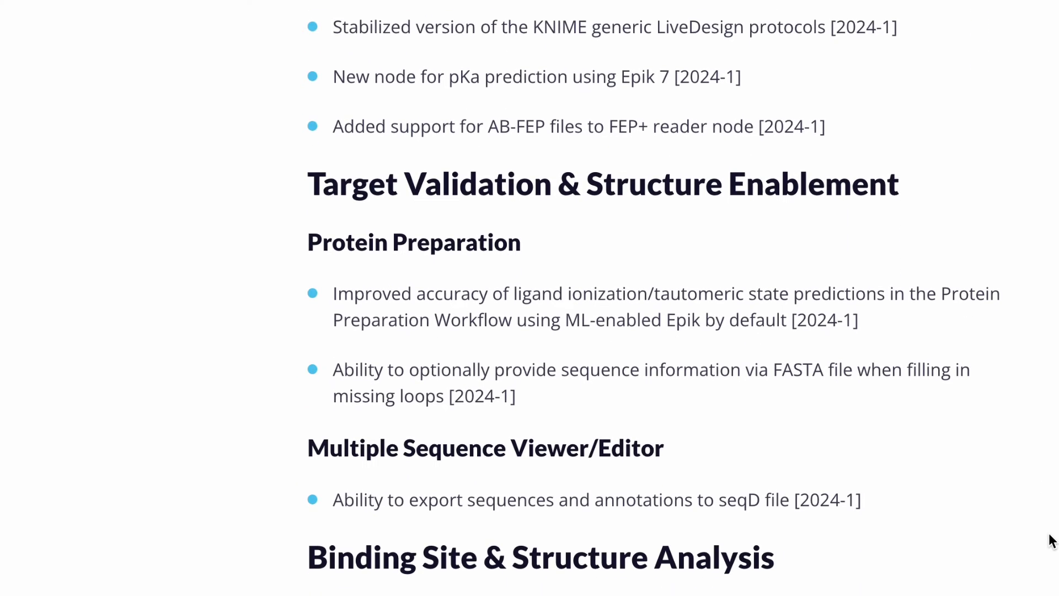